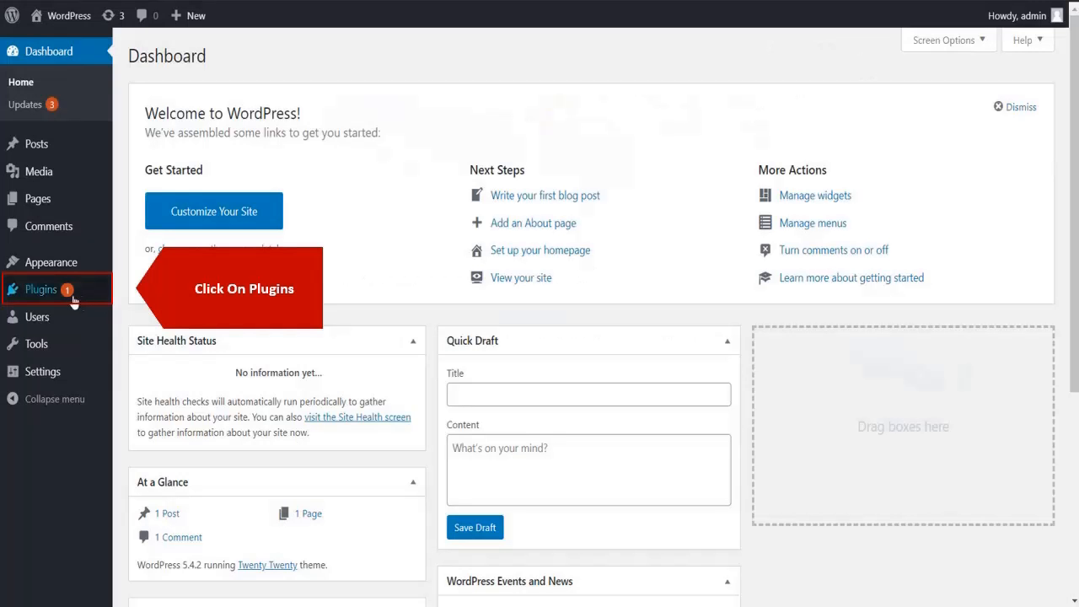
- From Plugins > Add New, activate the miniOrange OAuth Single Sign On – SSO (OAuth Client) plugin
{"action": "left_click", "coordinate": [40, 290]}
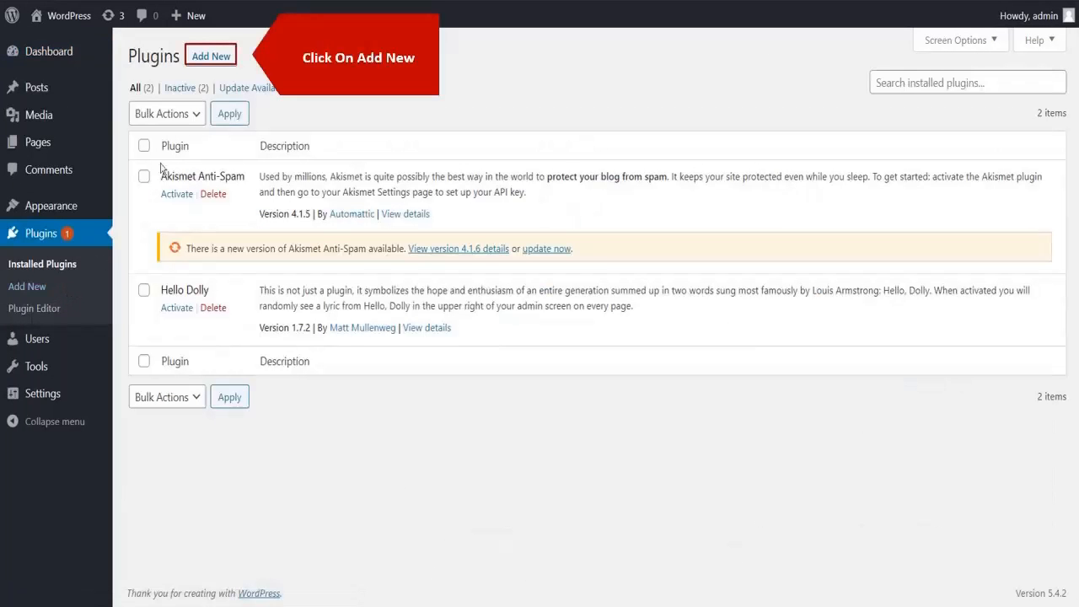
{"action": "left_click", "coordinate": [211, 56]}
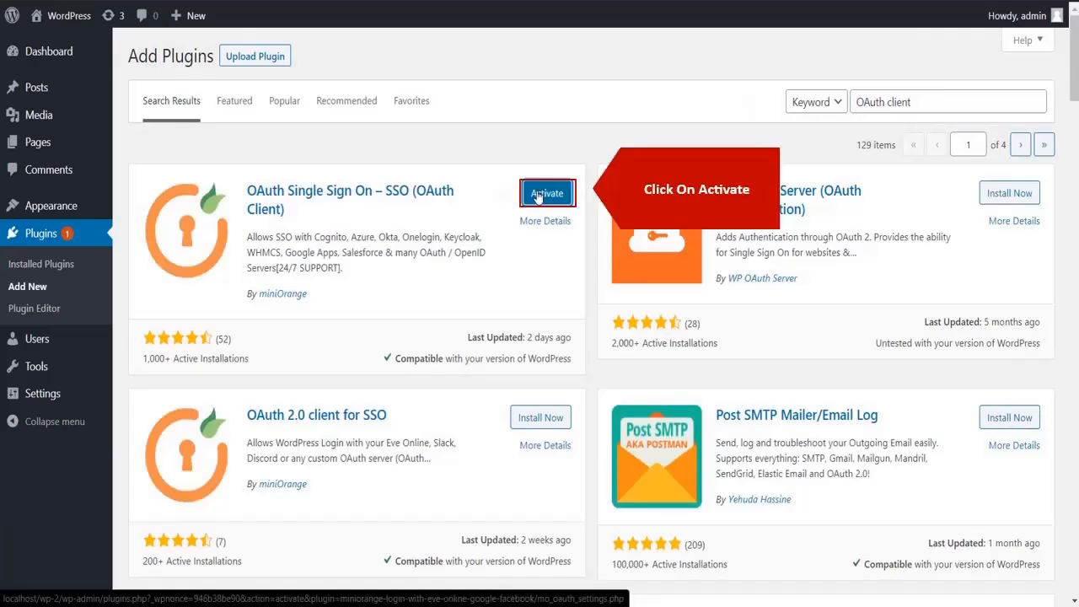
{"action": "left_click", "coordinate": [546, 192]}
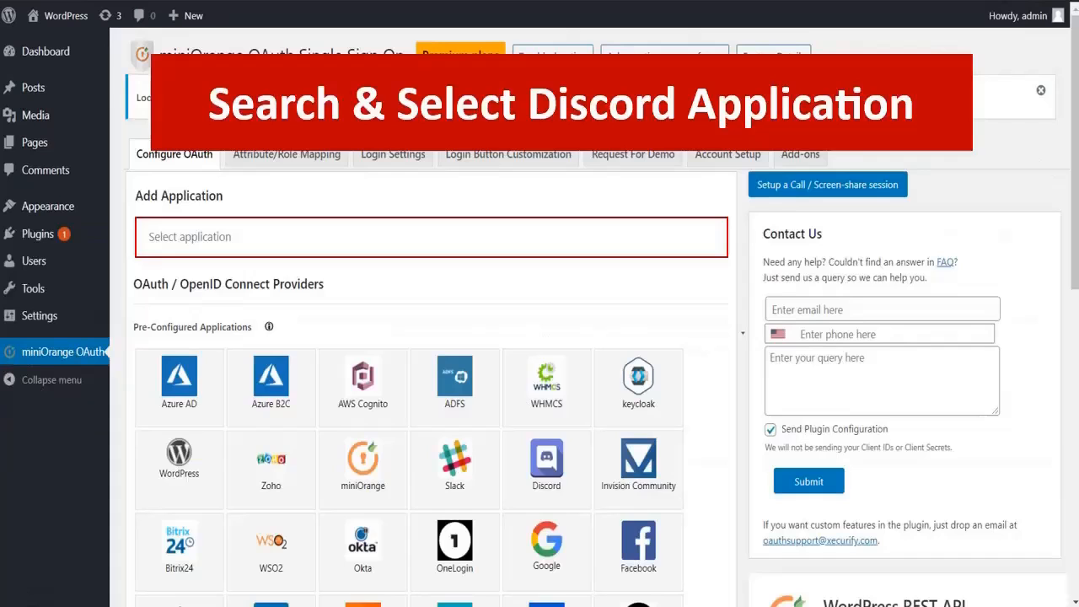
- Search 'Disc' in Select application and pick the Discord tile as the provider
{"action": "type", "text": "D"}
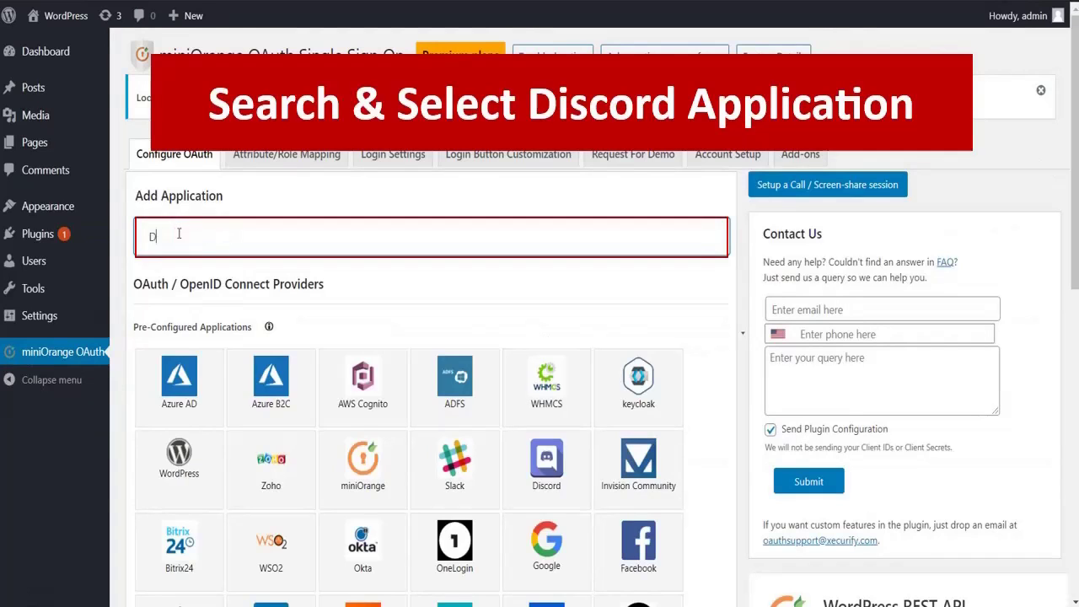
{"action": "type", "text": "iscord"}
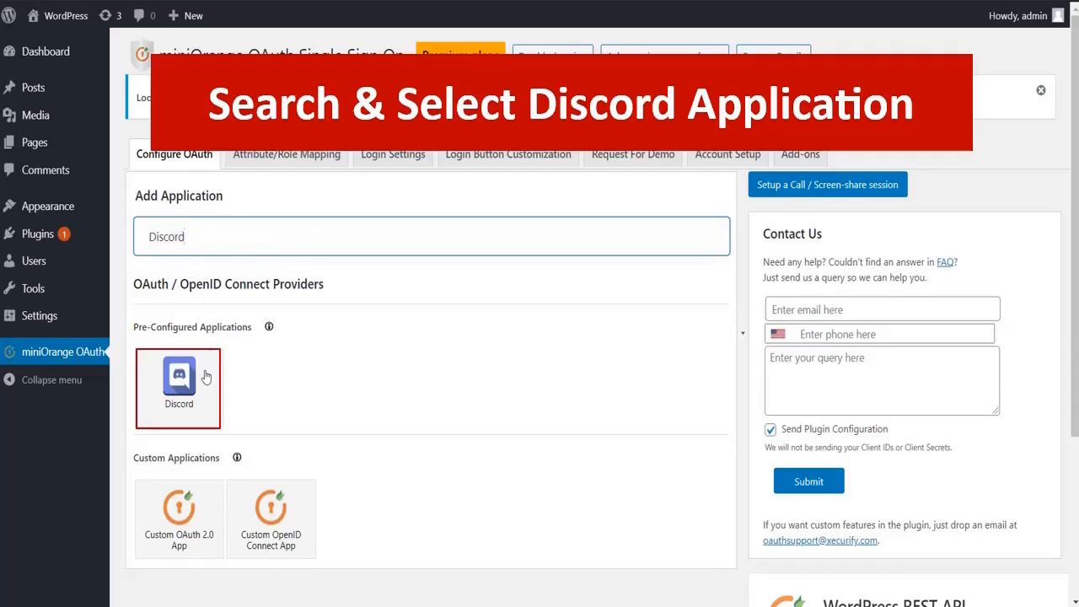
{"action": "left_click", "coordinate": [179, 387]}
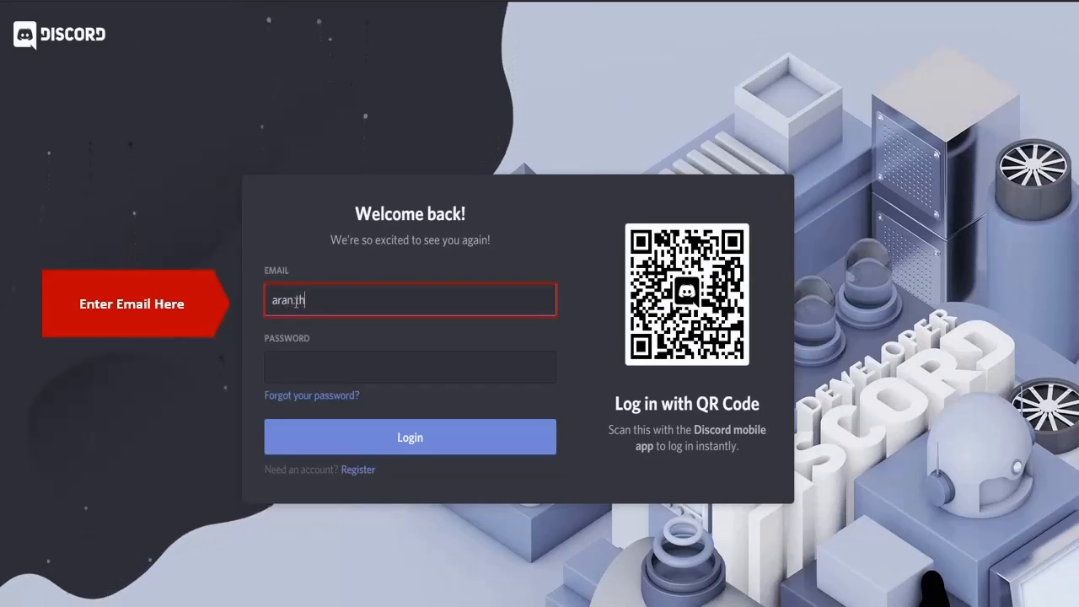
- Sign in to Discord and create a new Developer Portal application named TestOAuth
{"action": "left_click", "coordinate": [409, 367]}
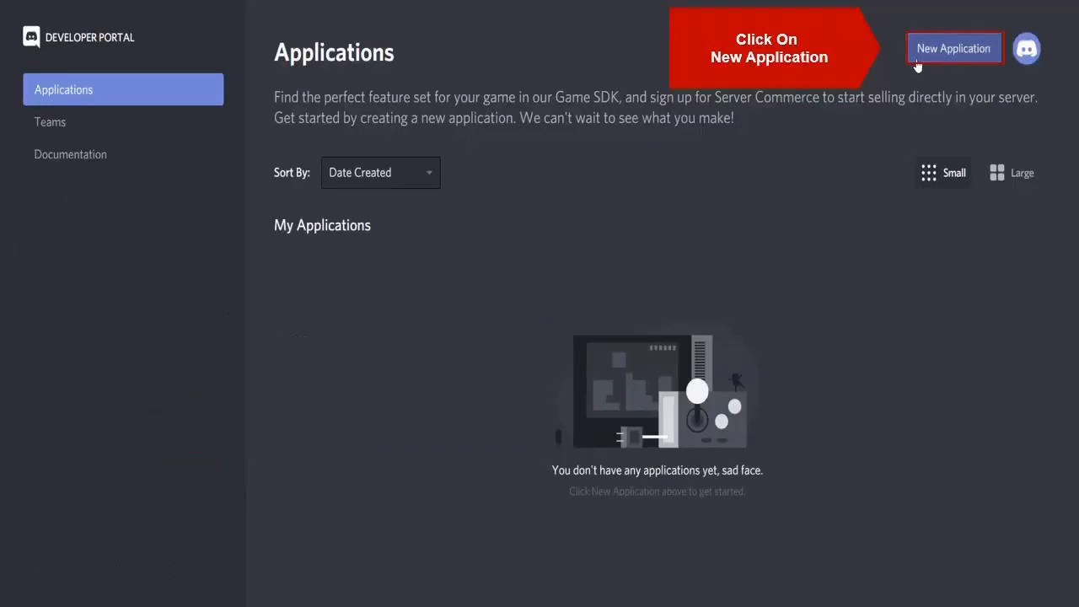
{"action": "left_click", "coordinate": [955, 47]}
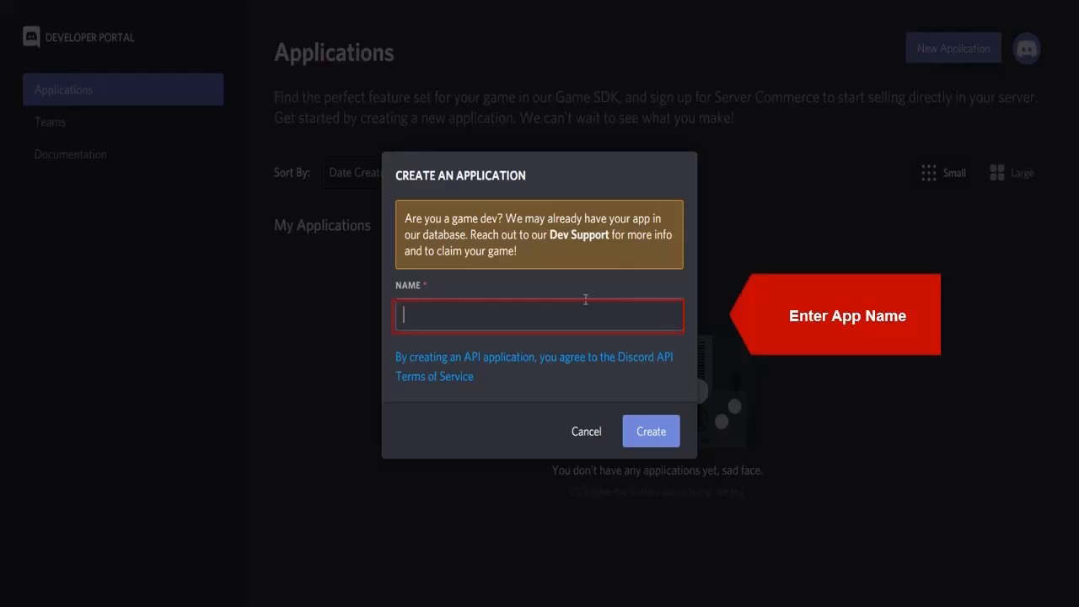
{"action": "type", "text": "TestOAu"}
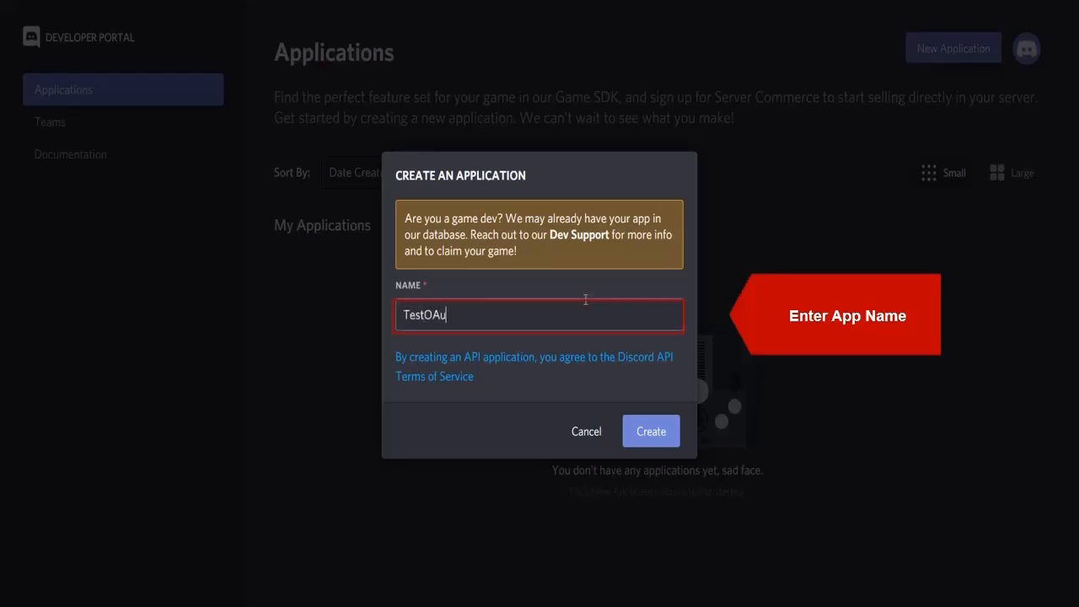
{"action": "left_click", "coordinate": [651, 431]}
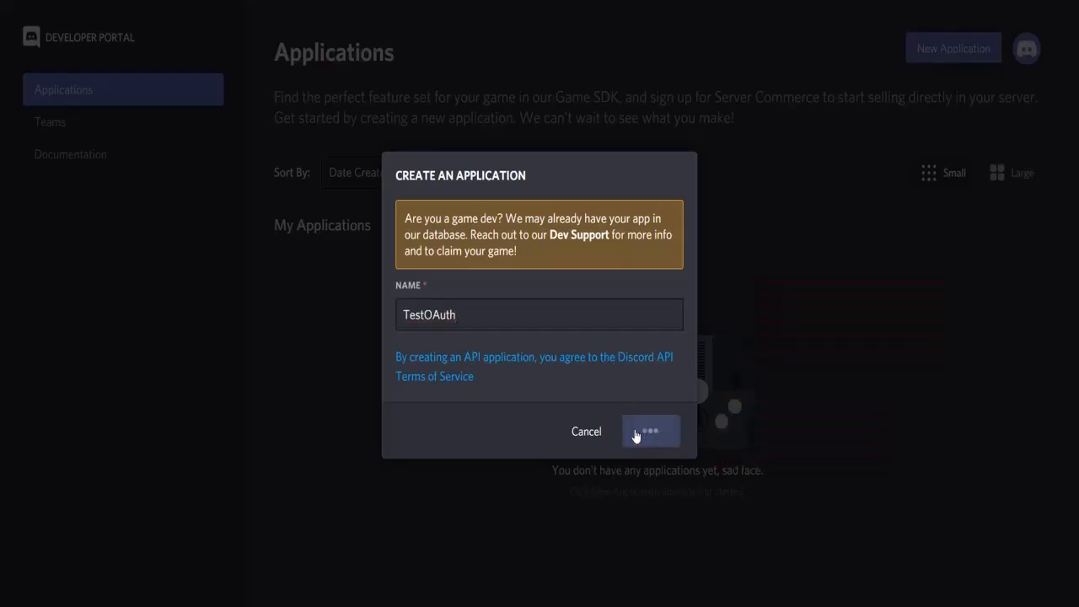
{"action": "left_click", "coordinate": [650, 431]}
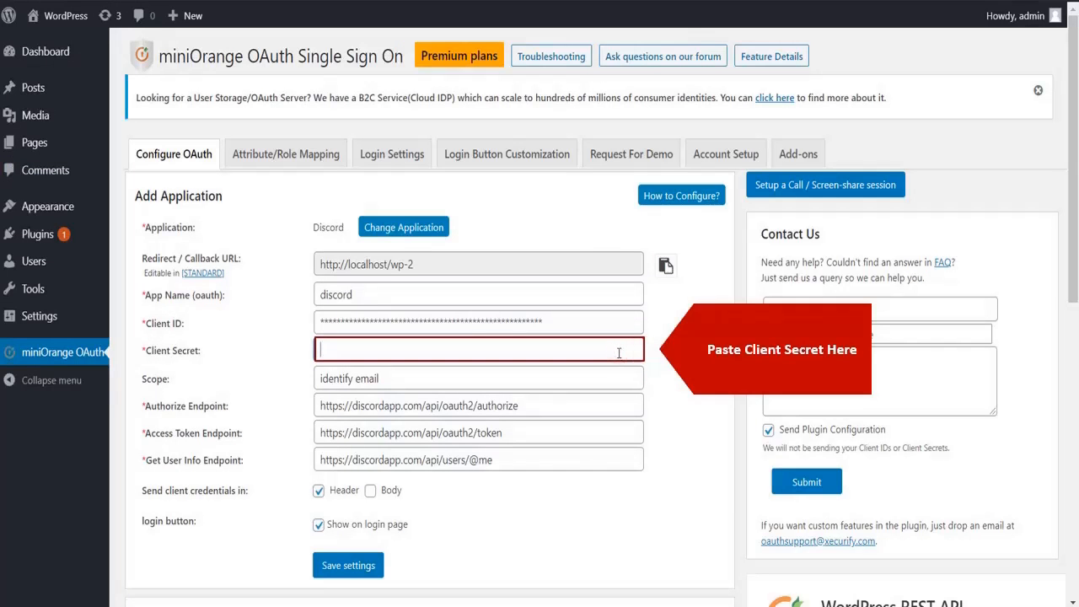
- Enter the Discord Client Secret in the plugin's Client Secret field
{"action": "type", "text": "clientsecret"}
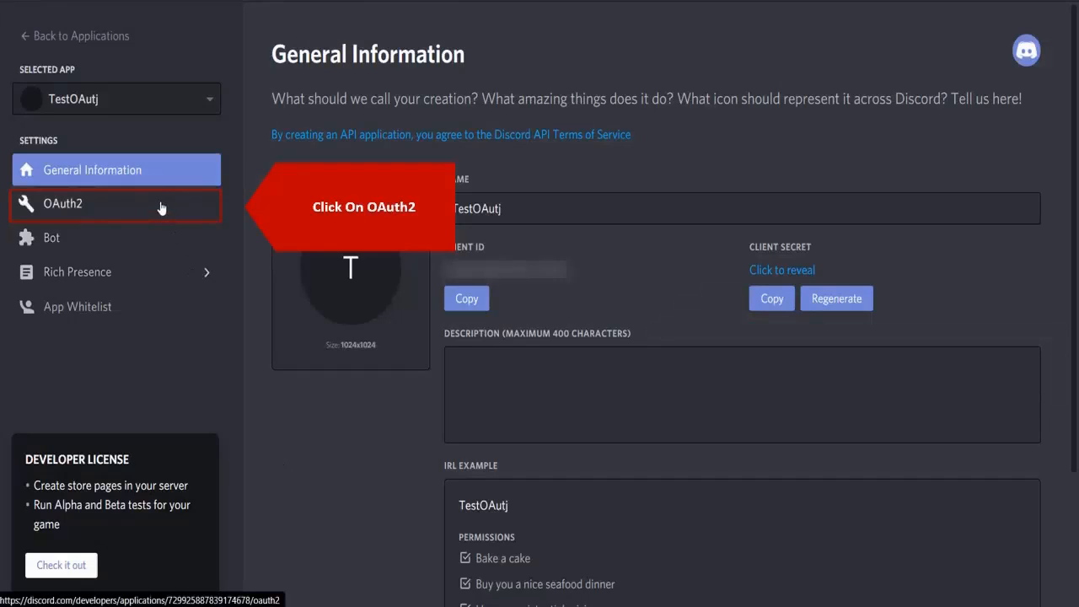
- In TestOAuth's OAuth2 settings, add a redirect entry for the plugin's callback URL
{"action": "left_click", "coordinate": [62, 203]}
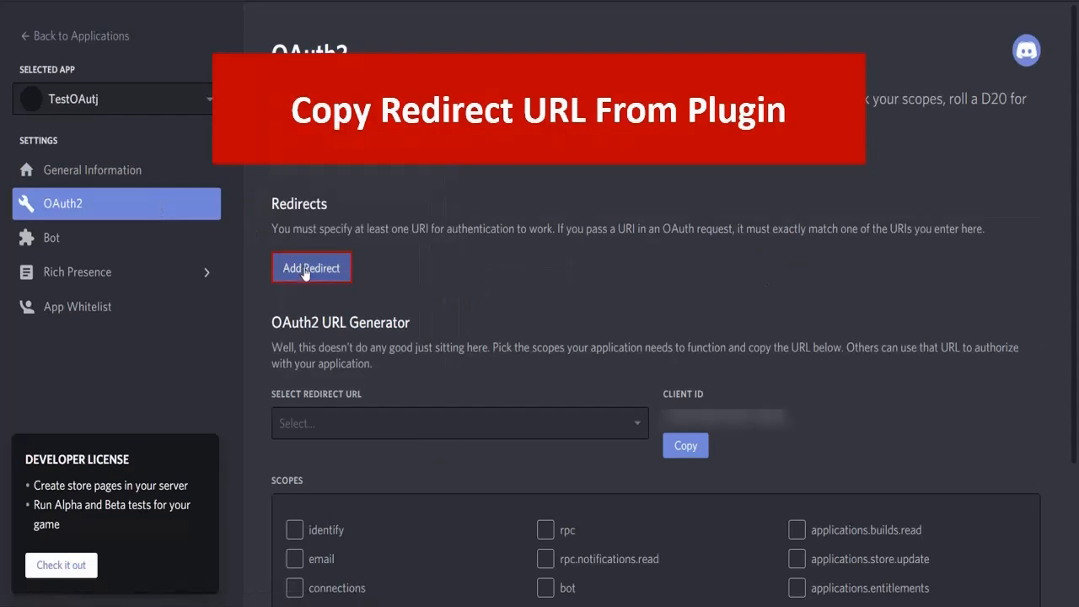
{"action": "left_click", "coordinate": [310, 266]}
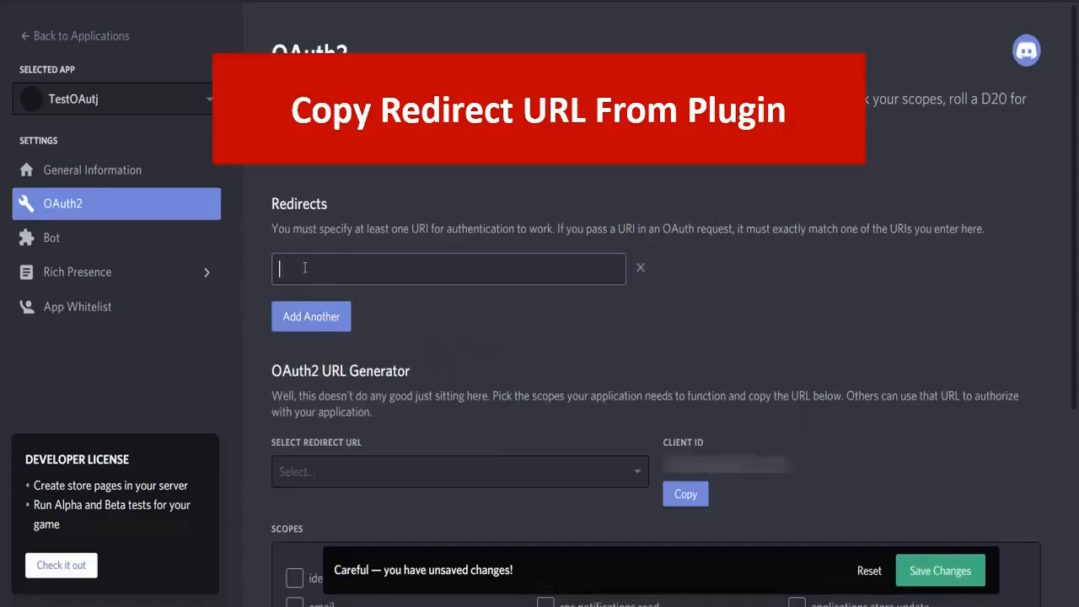
{"action": "left_click", "coordinate": [664, 263]}
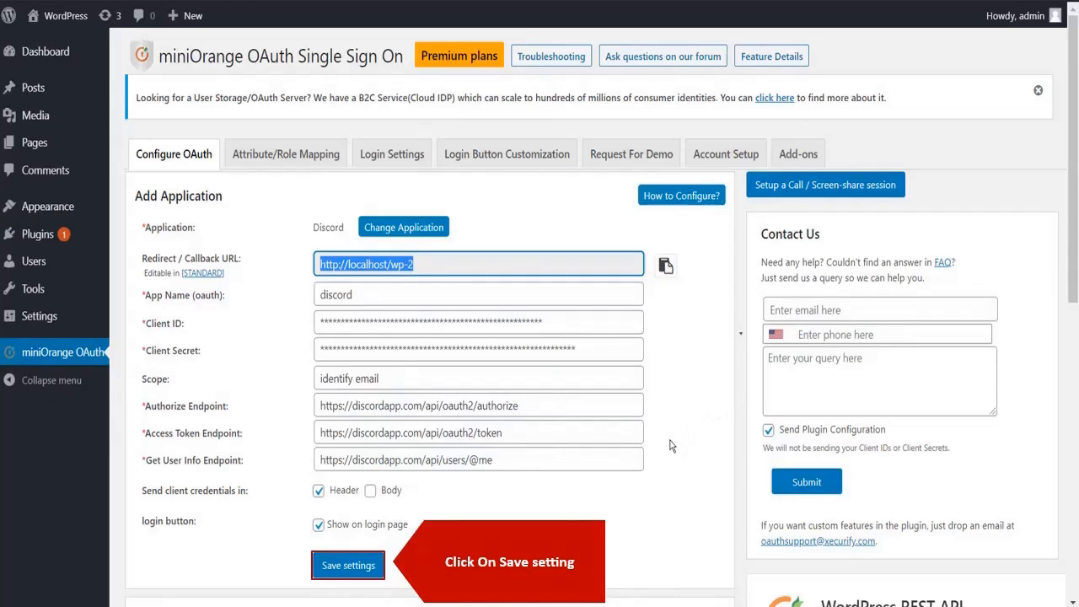
- Save the Discord settings, run Test Configuration, authorize in Discord and review the returned attributes
{"action": "left_click", "coordinate": [347, 565]}
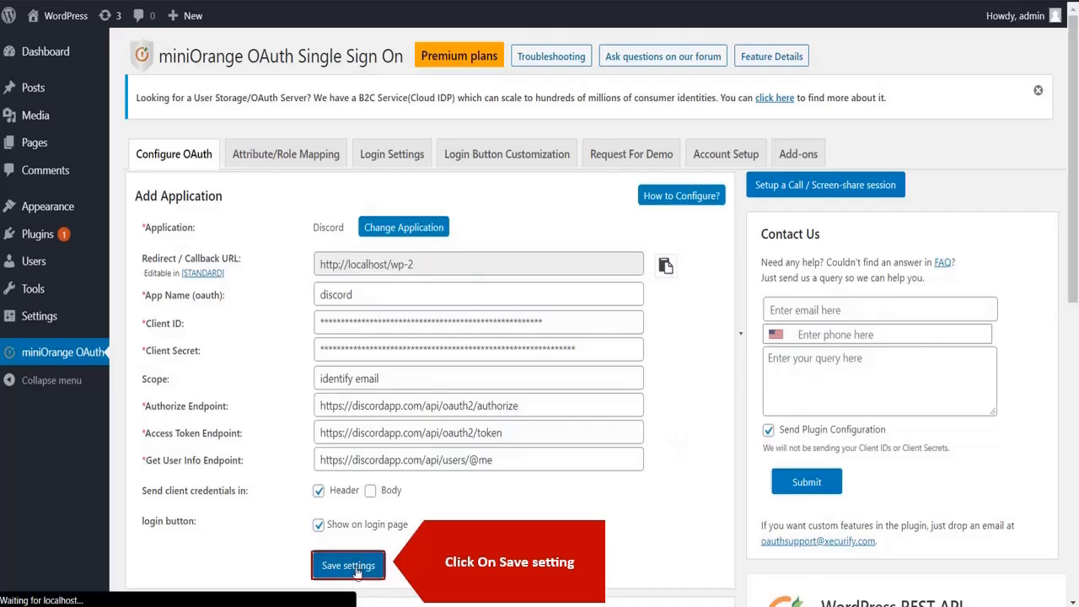
{"action": "left_click", "coordinate": [347, 565]}
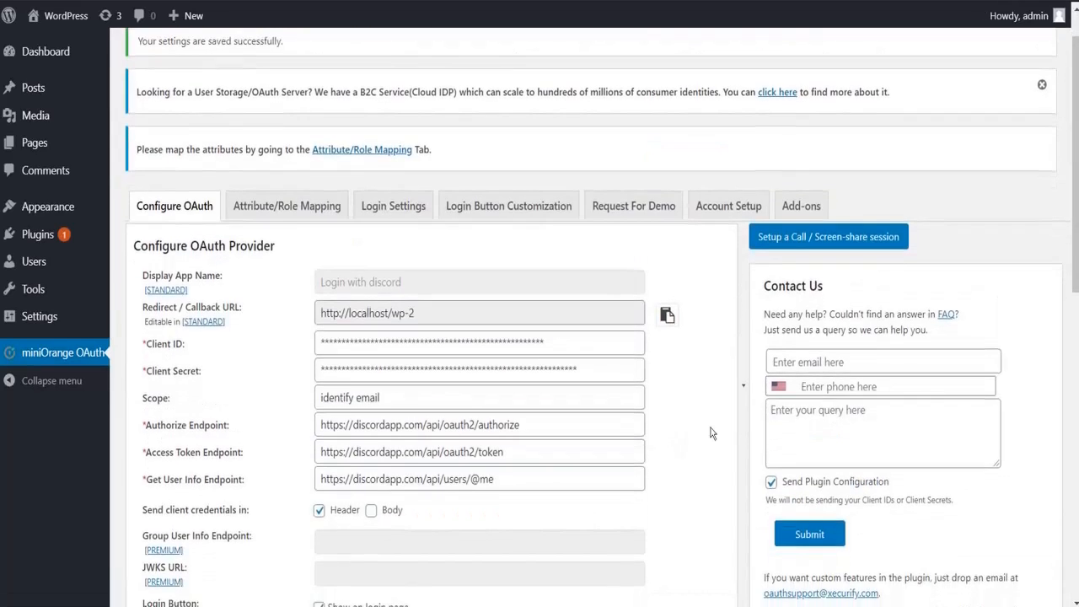
{"action": "scroll", "scroll_direction": "down", "scroll_amount": 3}
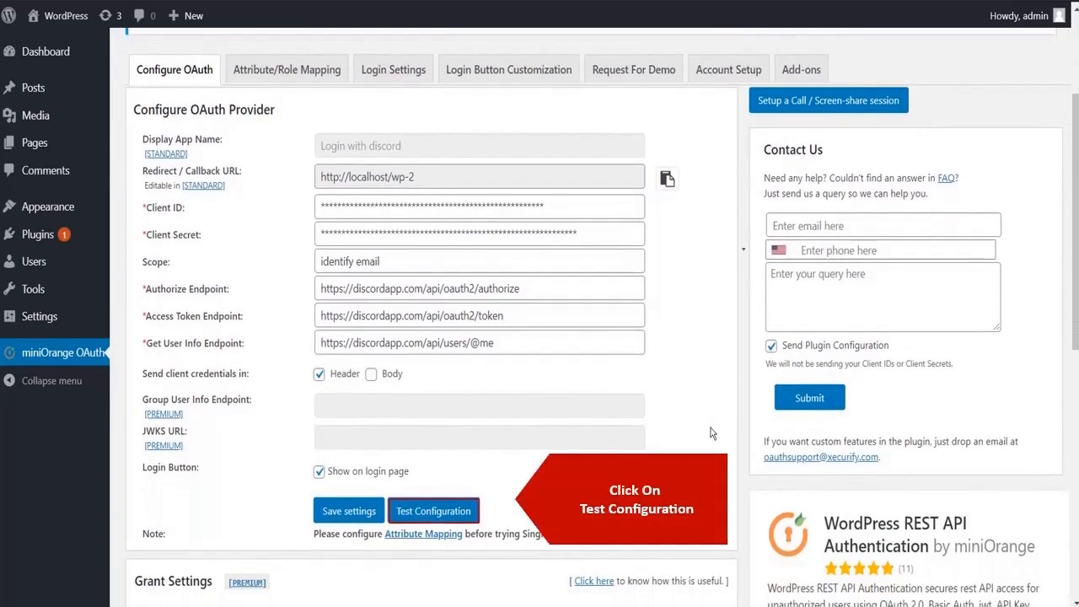
{"action": "left_click", "coordinate": [433, 509]}
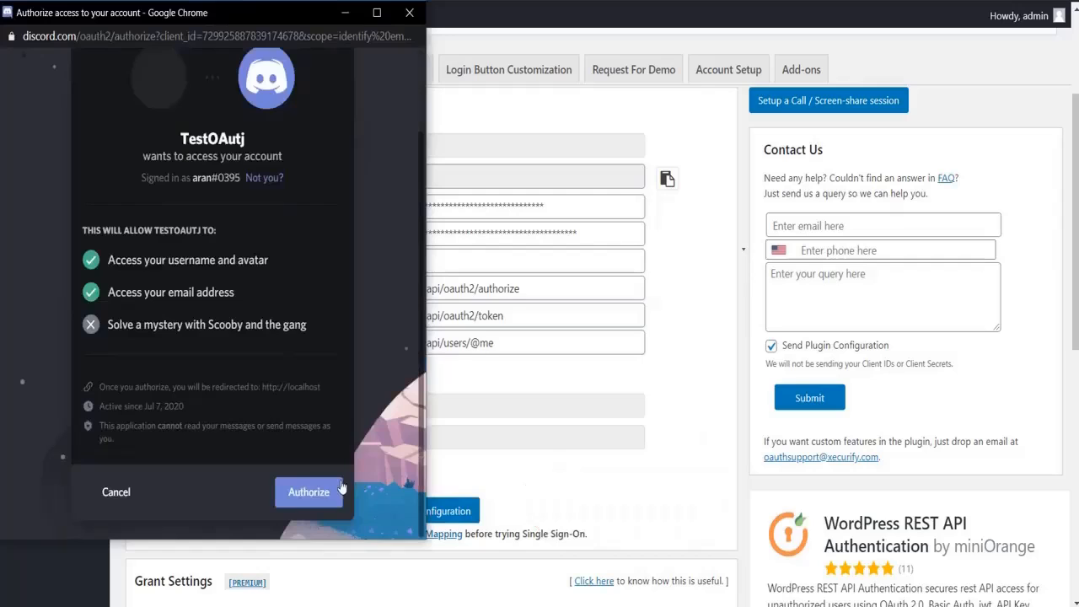
{"action": "left_click", "coordinate": [308, 492]}
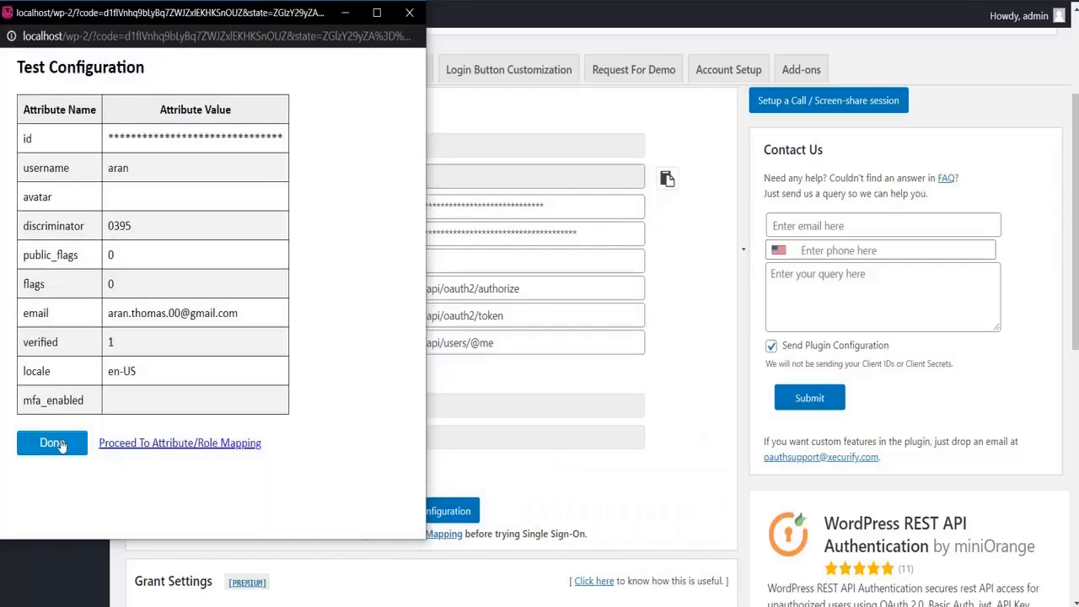
{"action": "left_click", "coordinate": [51, 442]}
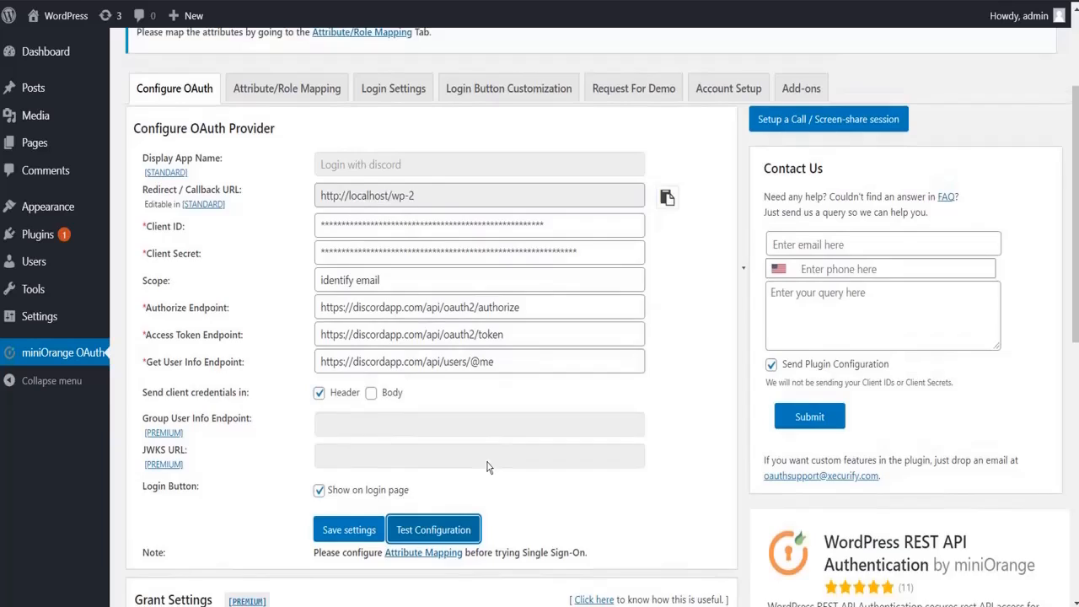
- In Attribute/Role Mapping, set the Username field to Discord's 'username' attribute
{"action": "left_click", "coordinate": [347, 530]}
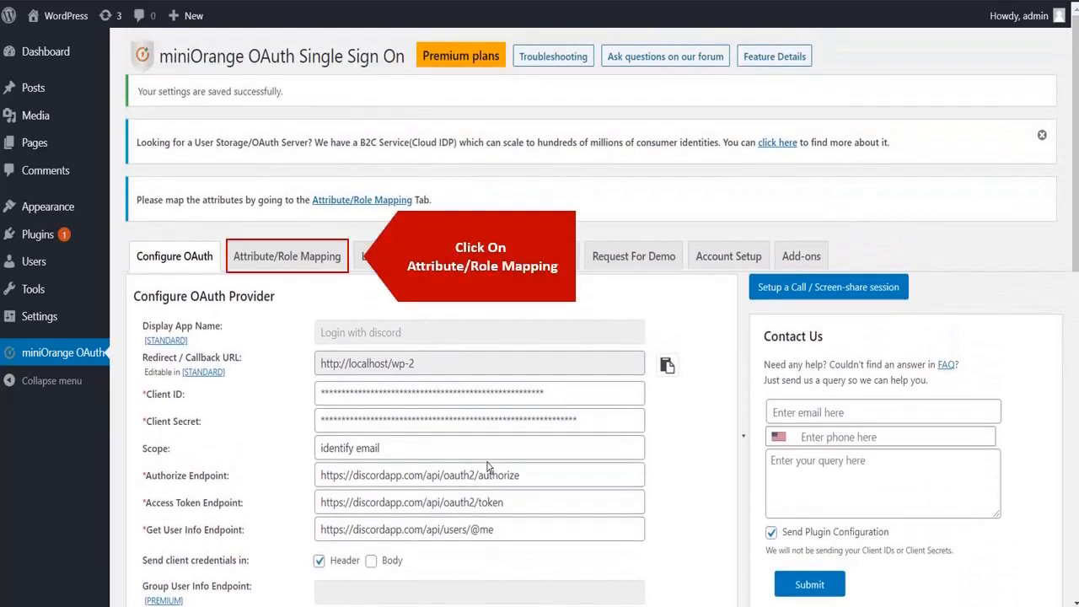
{"action": "mouse_move", "coordinate": [286, 256]}
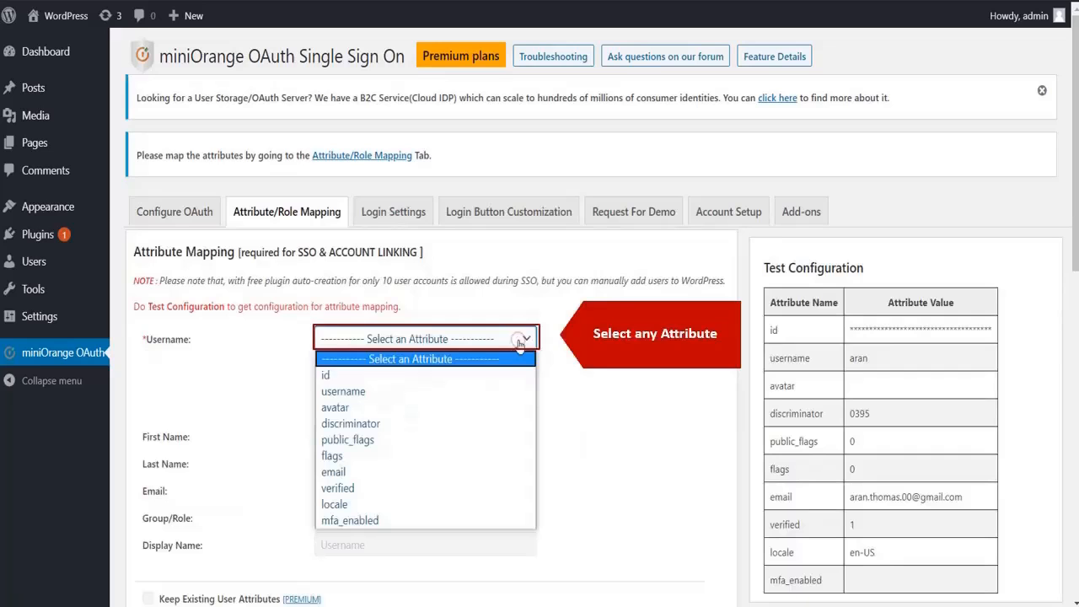
{"action": "left_click", "coordinate": [344, 391]}
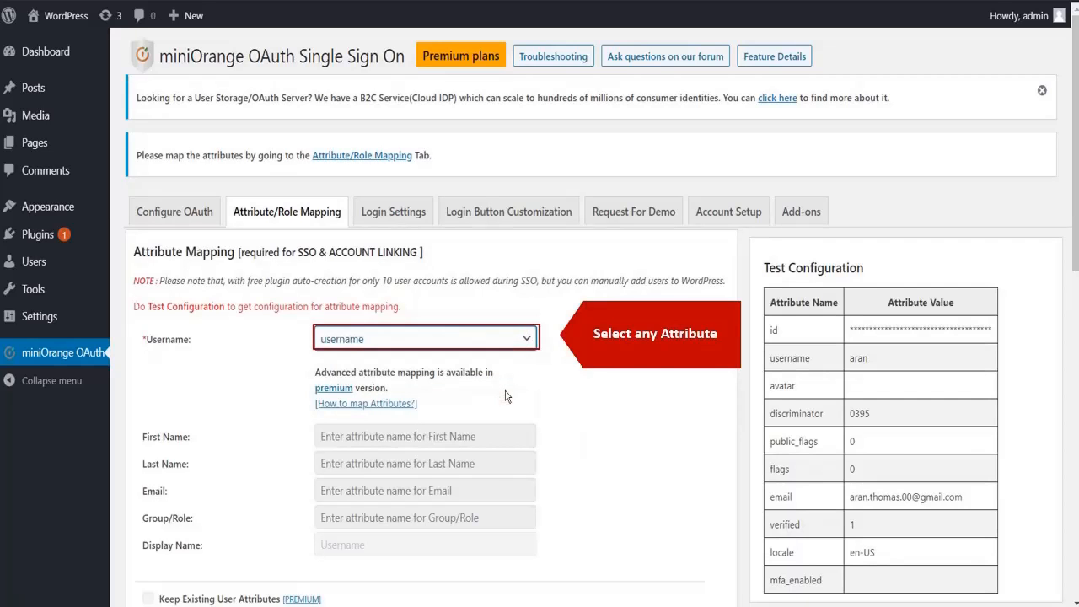
{"action": "scroll", "scroll_direction": "down", "scroll_amount": 3}
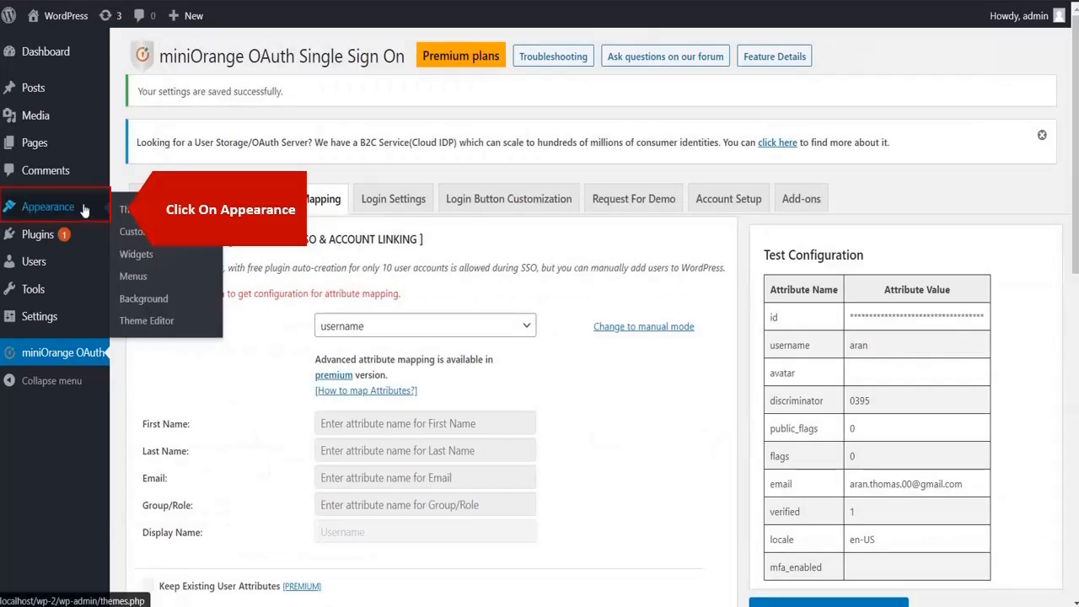
{"action": "mouse_move", "coordinate": [137, 253]}
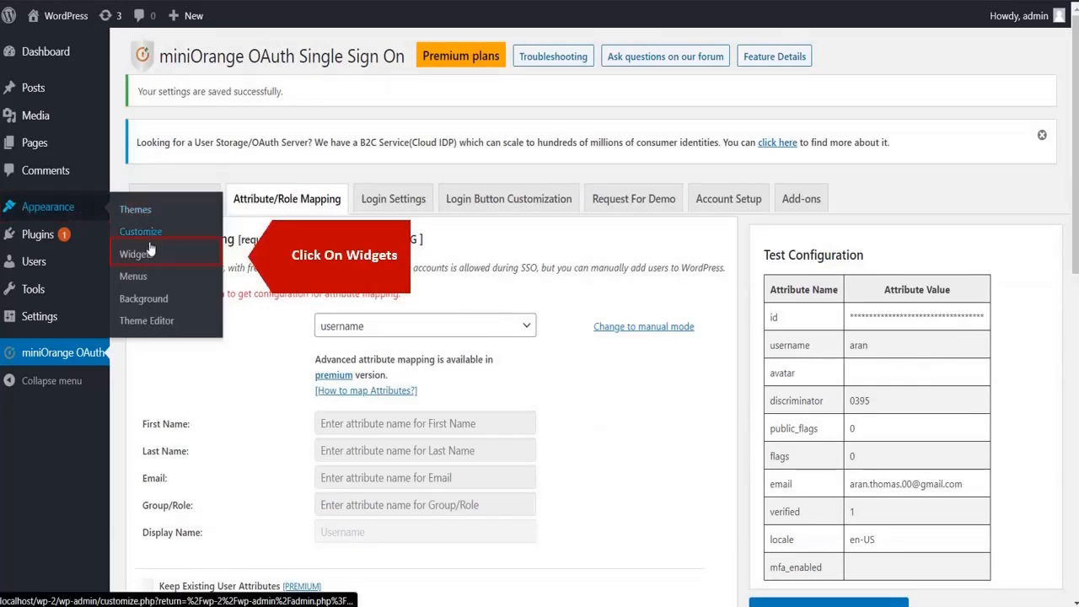
- Go to Appearance > Widgets, where the miniOrange OAuth widget is listed
{"action": "left_click", "coordinate": [135, 253]}
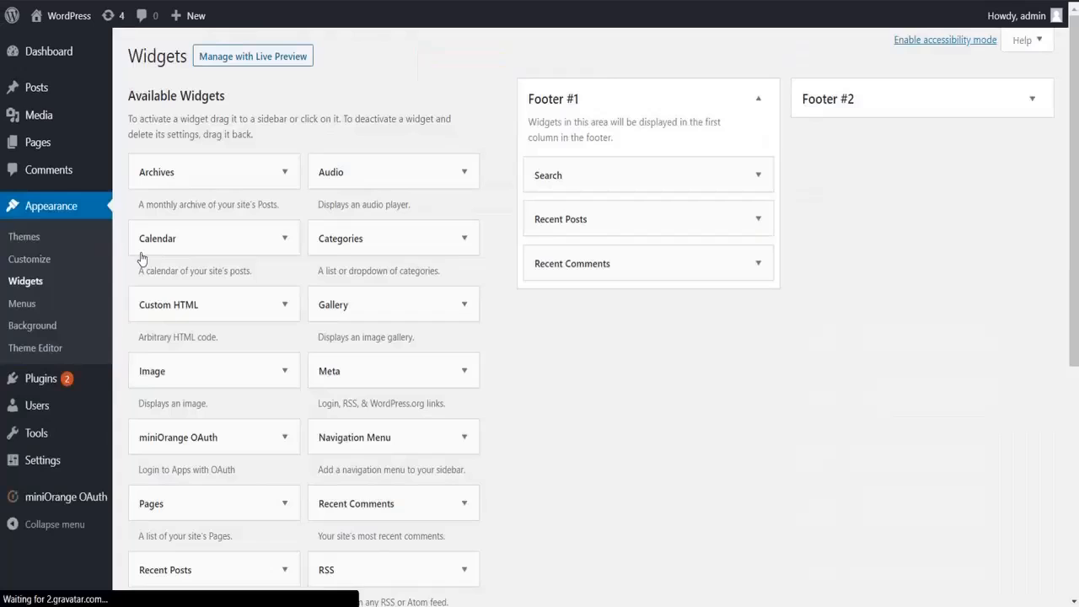
{"action": "mouse_move", "coordinate": [159, 294]}
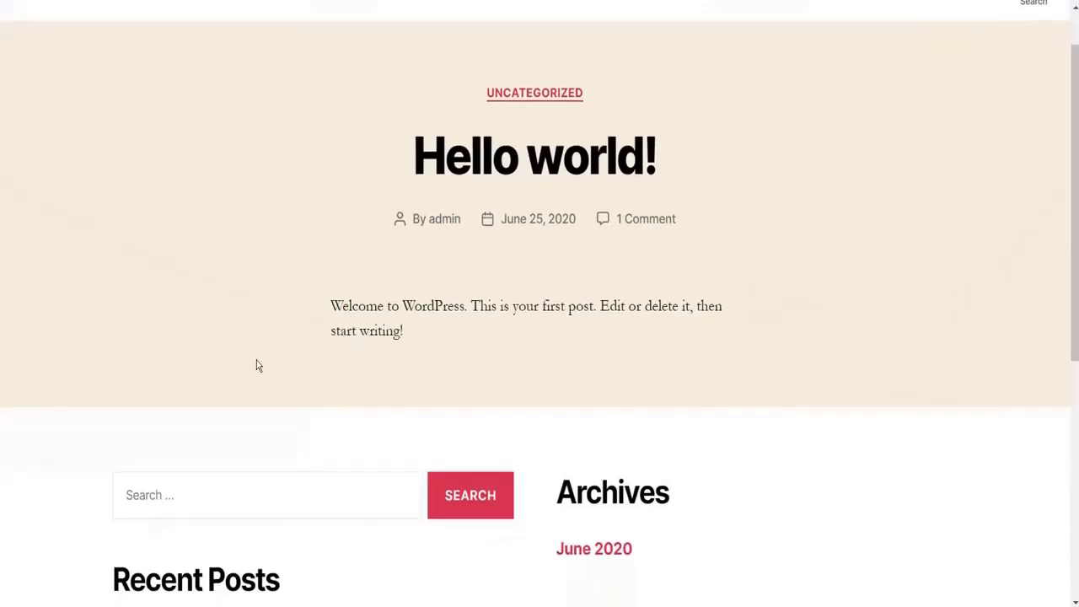
- Sign in via the site's Login with Discord widget and authorize TestOAuth, ending logged in as the Discord user
{"action": "scroll", "scroll_direction": "down", "scroll_amount": 3}
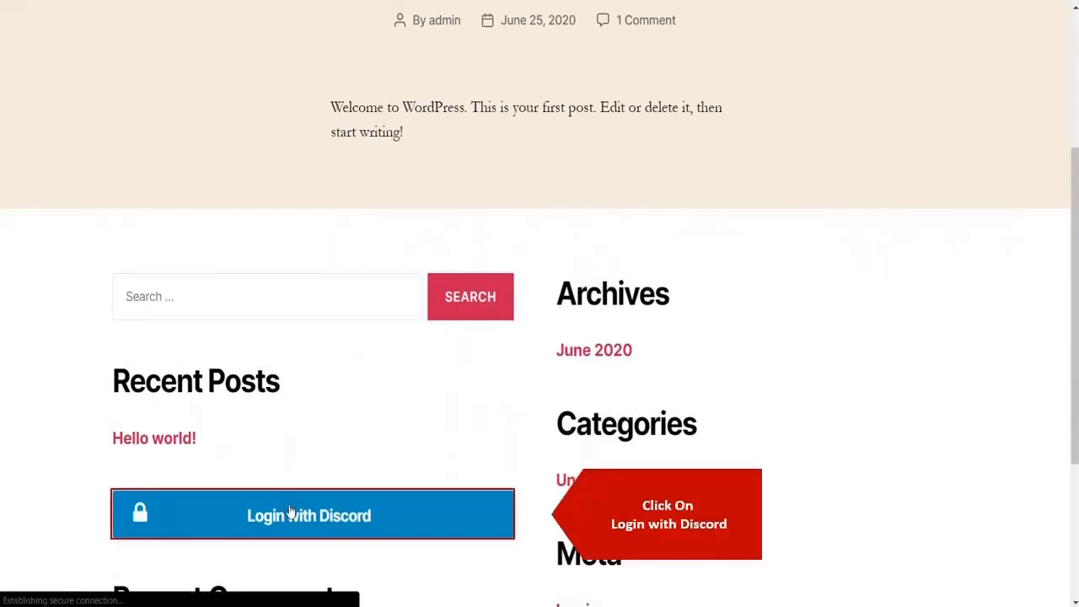
{"action": "left_click", "coordinate": [312, 514]}
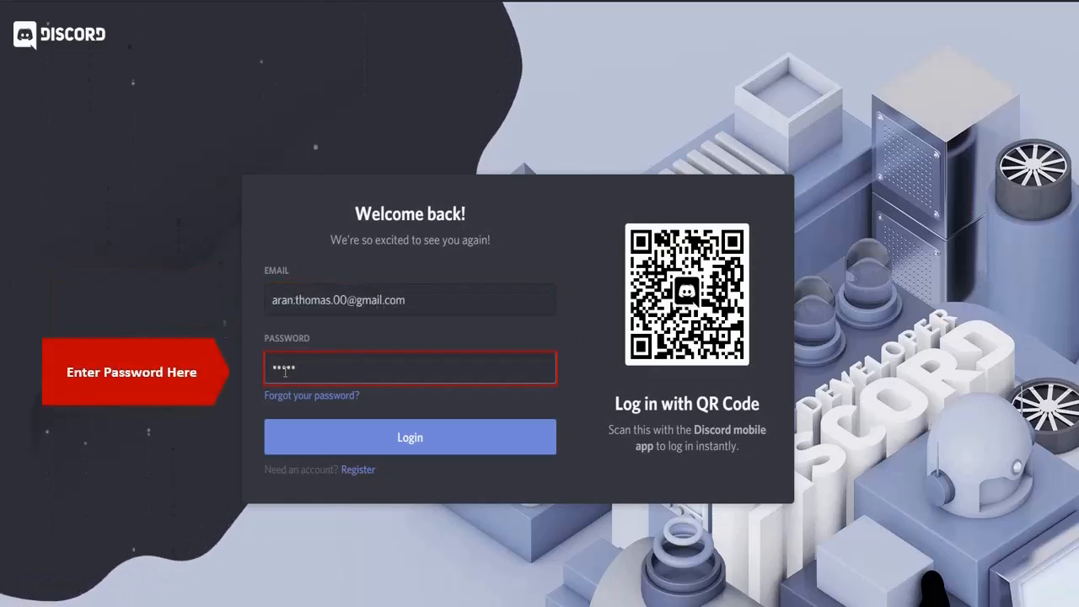
{"action": "left_click", "coordinate": [409, 436]}
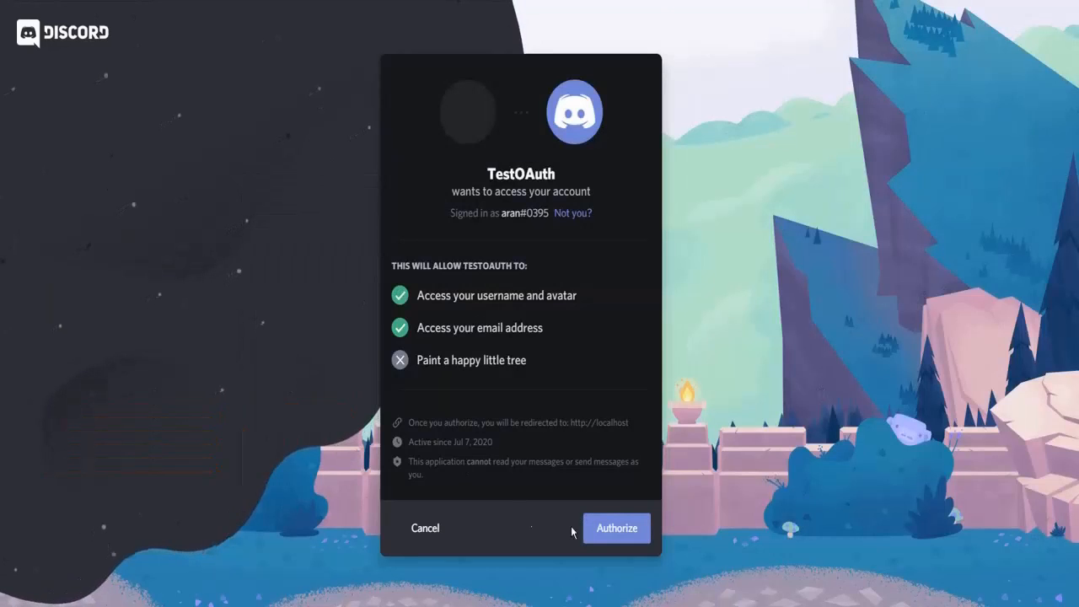
{"action": "left_click", "coordinate": [617, 528]}
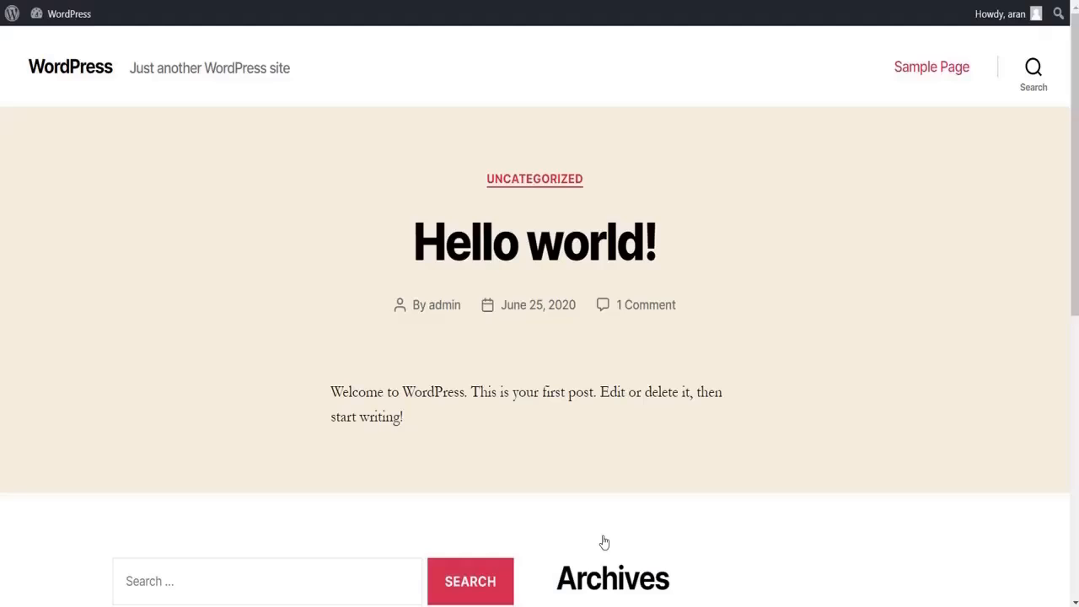